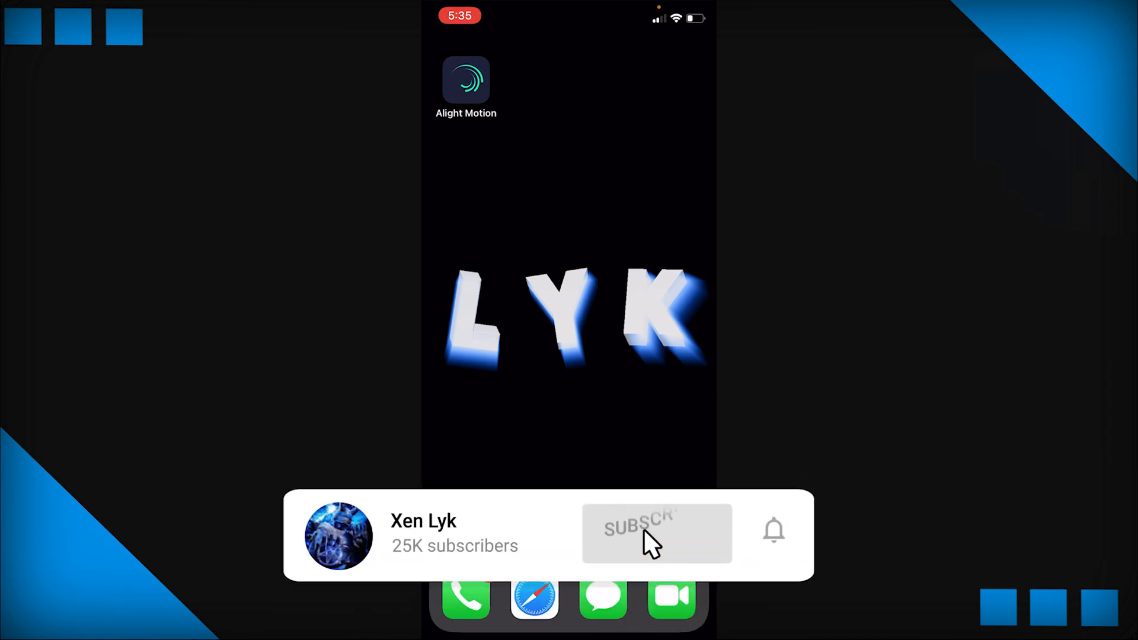
Launch the Alight Motion video editor from the home screen.
{"action": "left_click", "coordinate": [656, 534]}
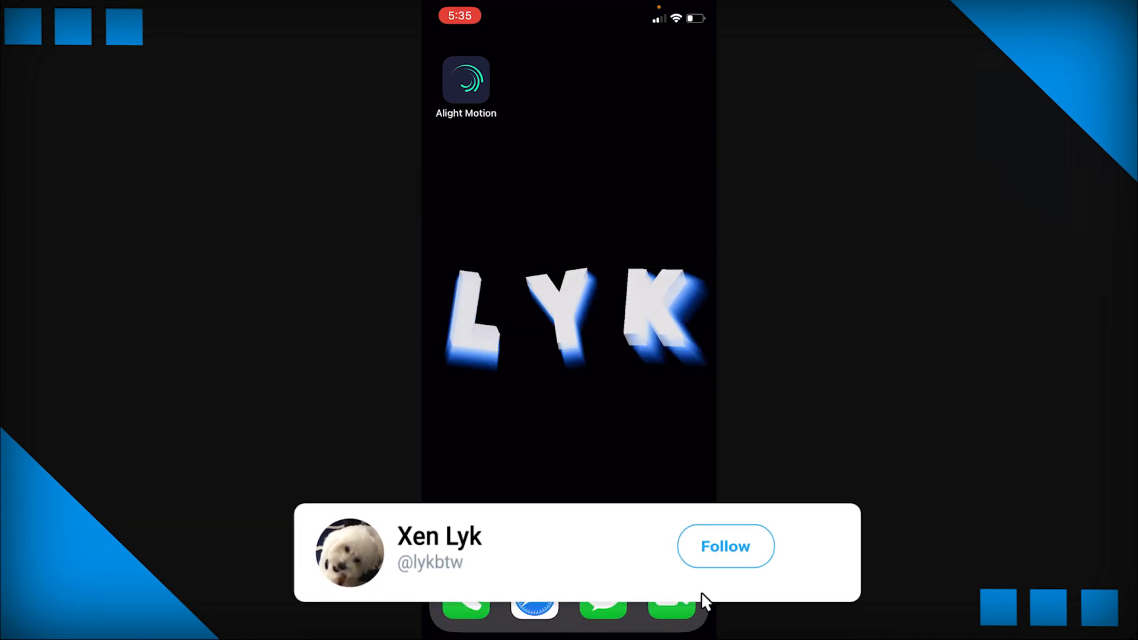
{"action": "left_click", "coordinate": [724, 546]}
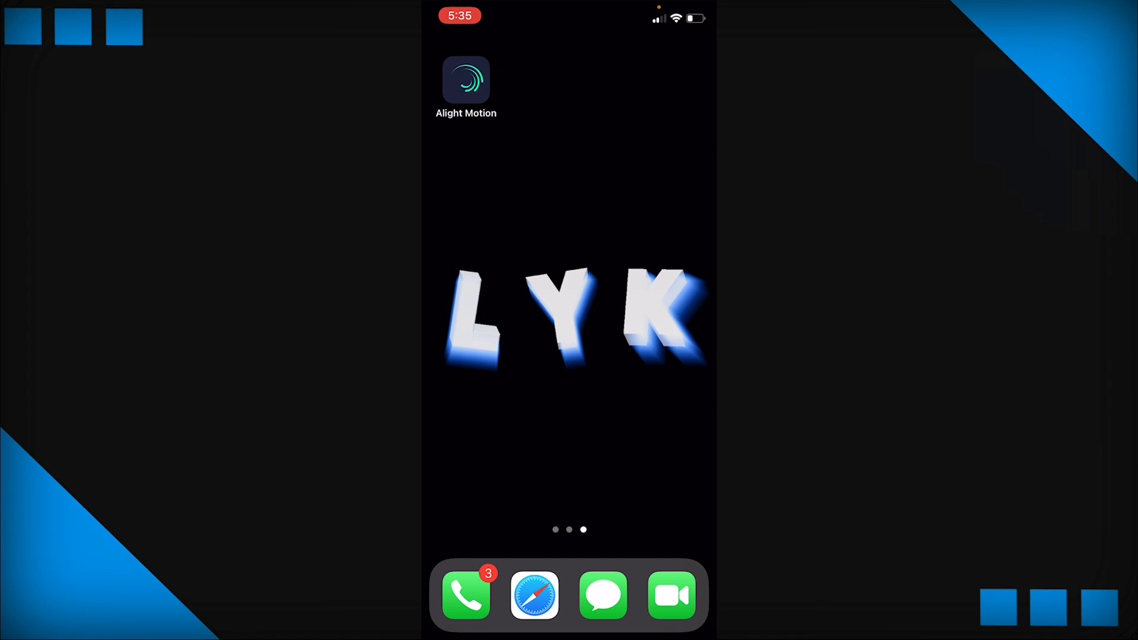
{"action": "left_click", "coordinate": [466, 80]}
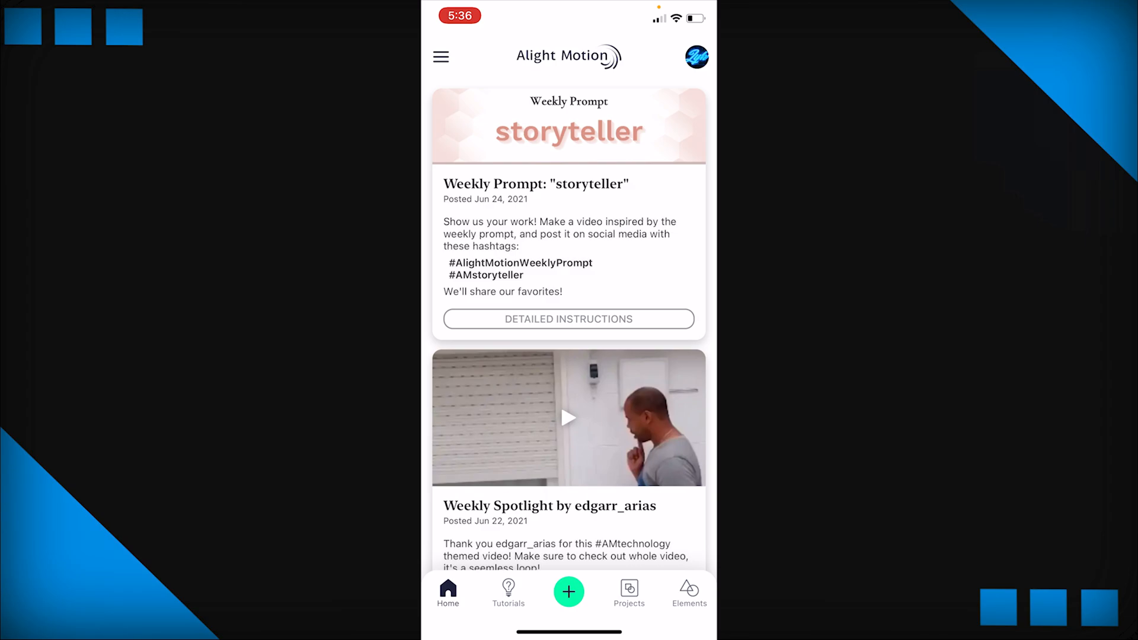
Create a new 16:9 project with default settings and import the Fortnite clip.
{"action": "left_click", "coordinate": [568, 592]}
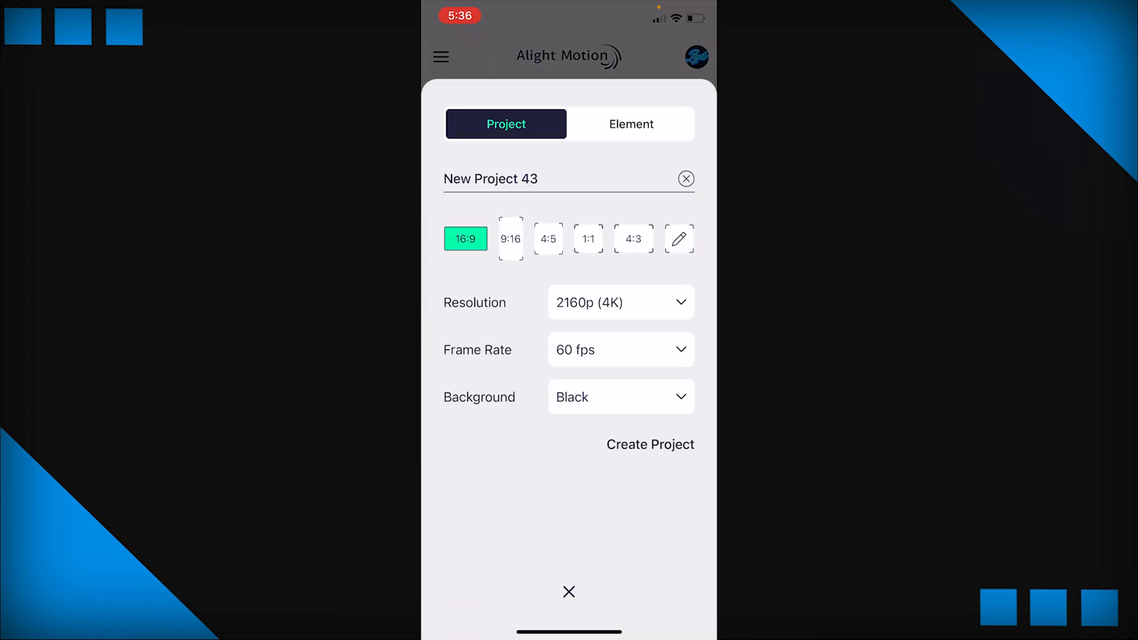
{"action": "left_click", "coordinate": [650, 445]}
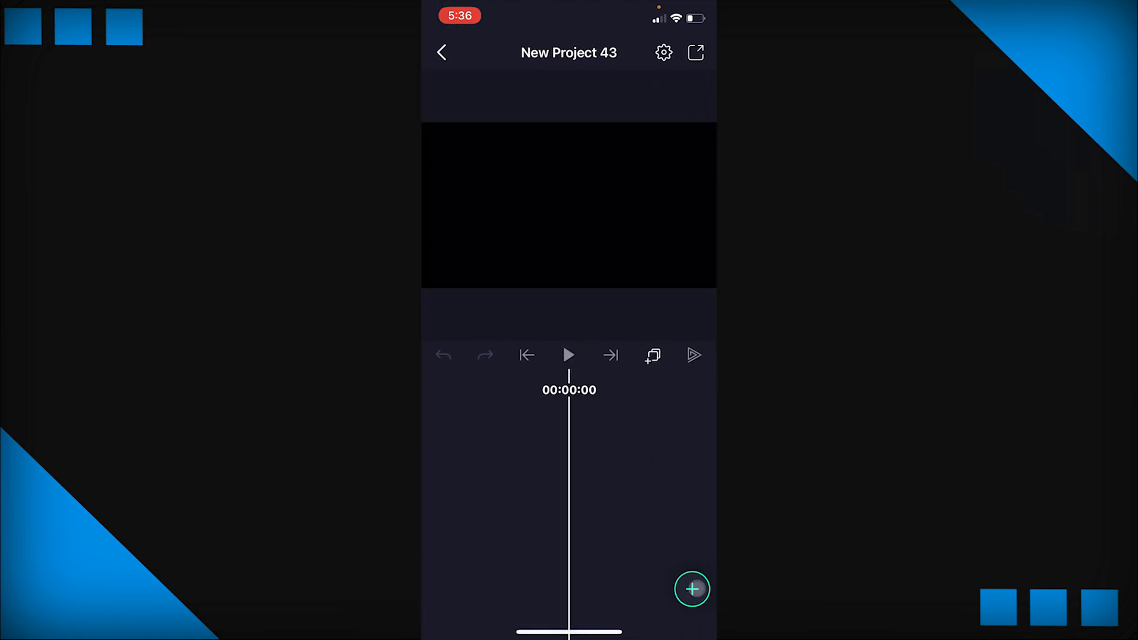
{"action": "left_click", "coordinate": [691, 589]}
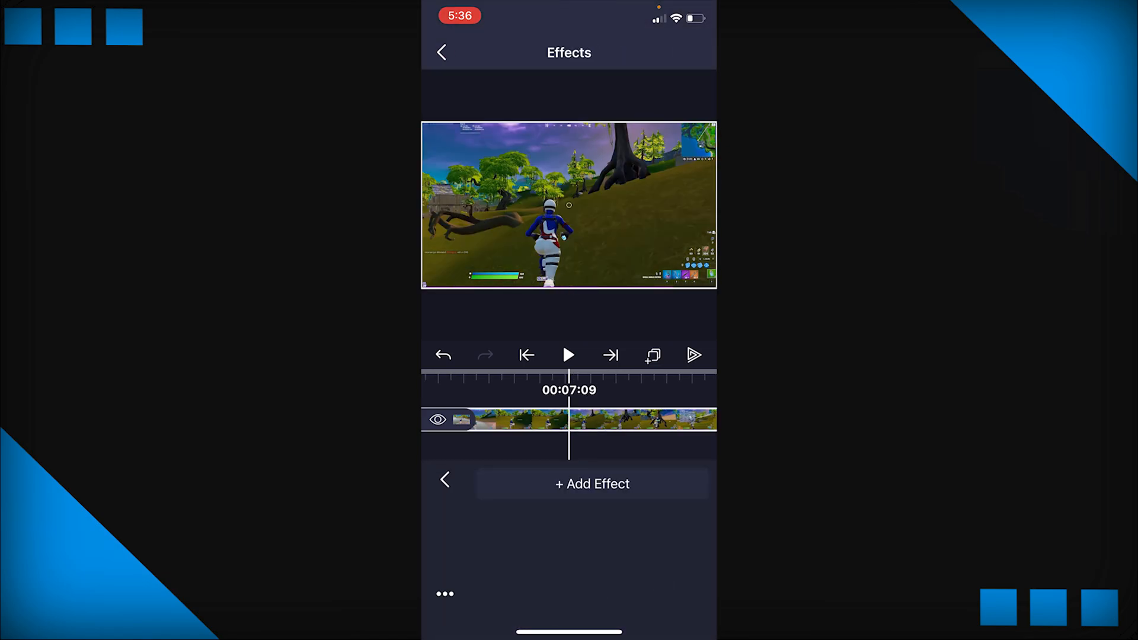
Add a Sharpen effect to the clip via the 'sharp' search, leaving strength and radius at 1.0.
{"action": "left_click", "coordinate": [591, 484]}
{"action": "type", "text": "sat"}
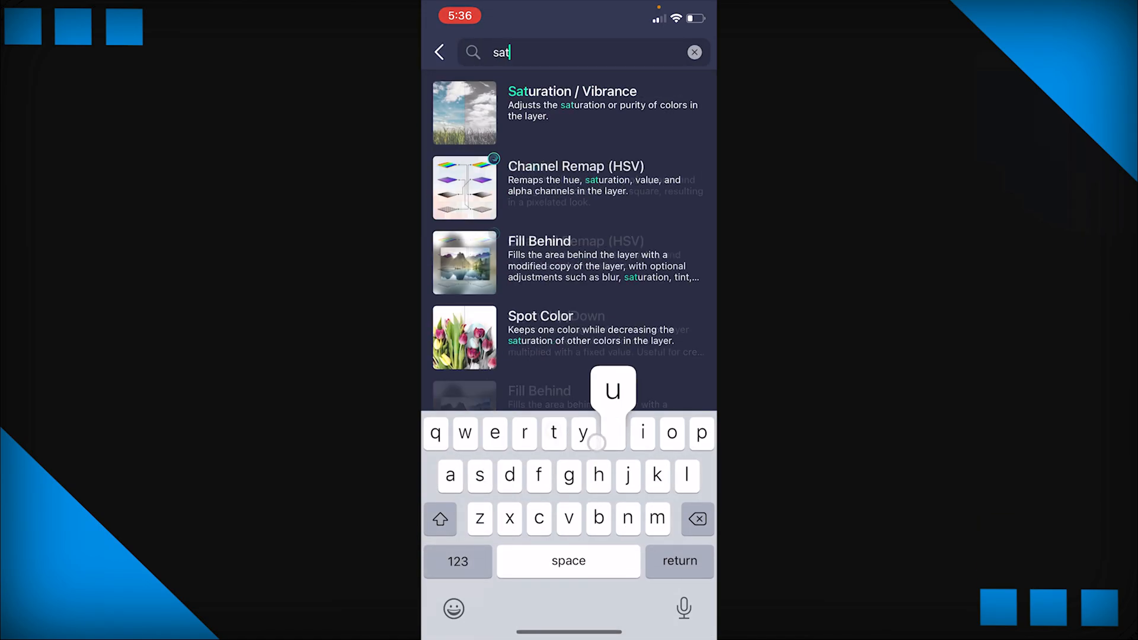
{"action": "left_click", "coordinate": [440, 52]}
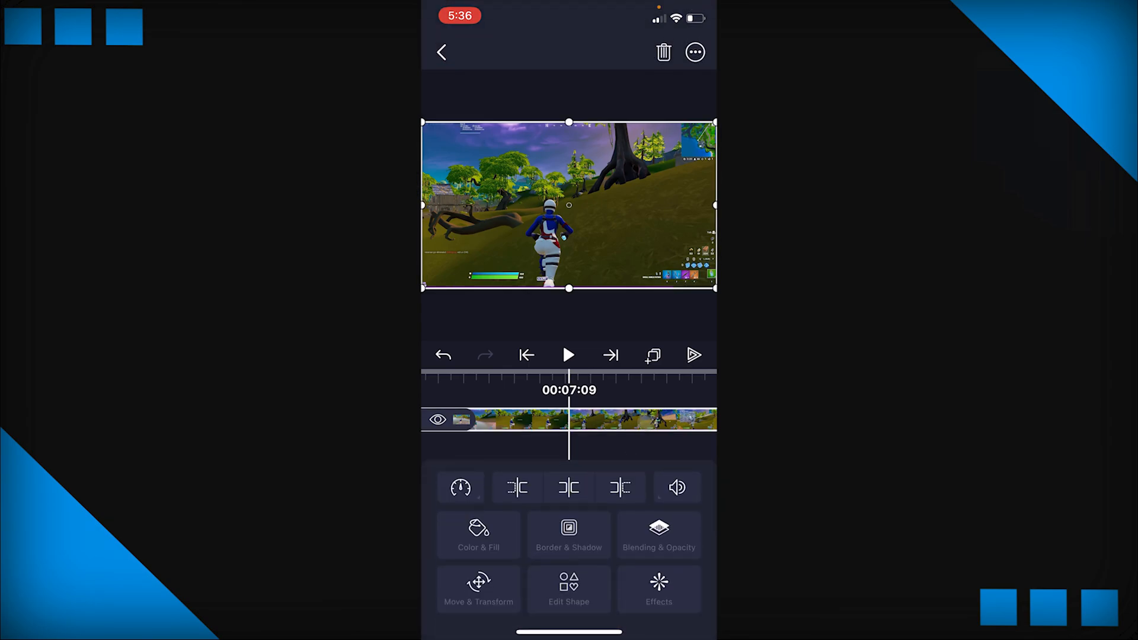
{"action": "left_click", "coordinate": [658, 588]}
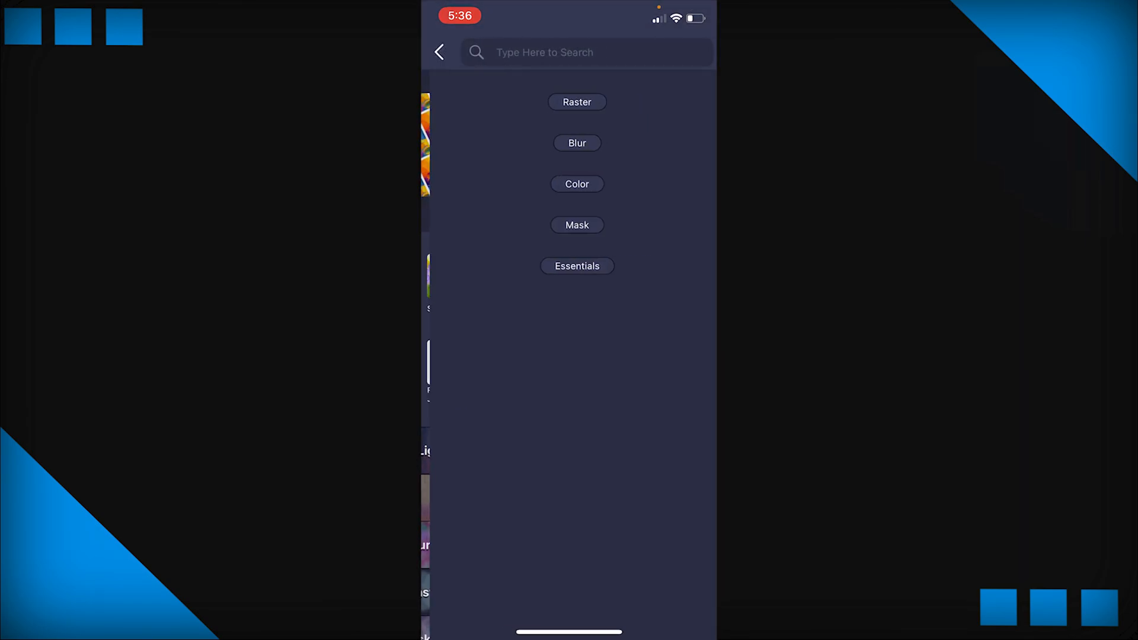
{"action": "type", "text": "sharp"}
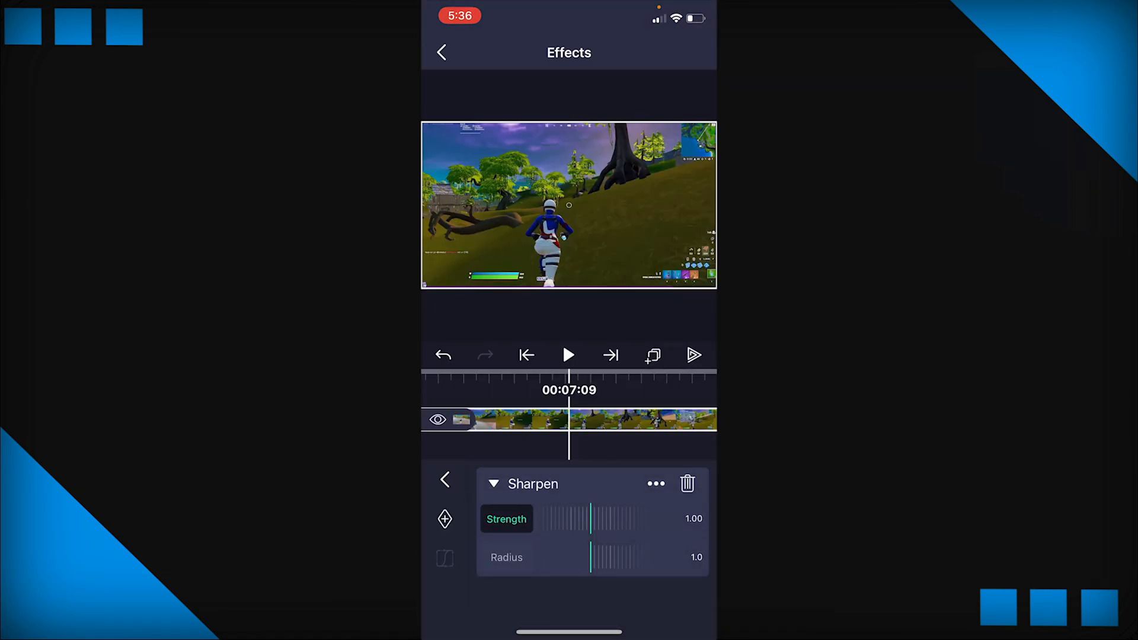
{"action": "left_click", "coordinate": [445, 480]}
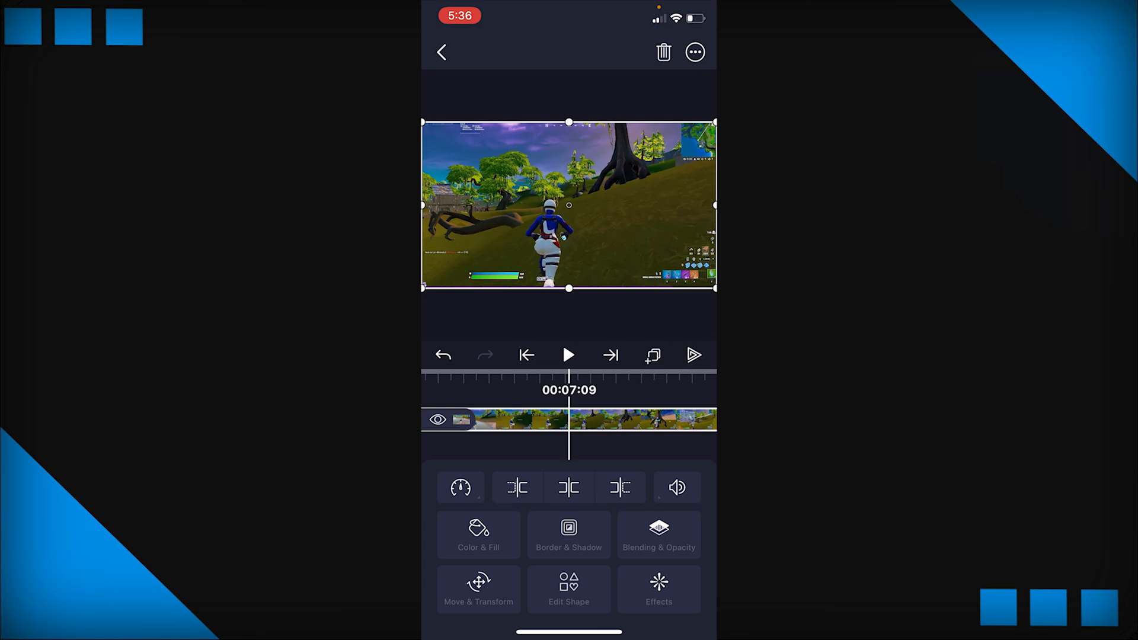
Add a Saturation / Vibrance effect with Saturation +15.0% and Vibrance about 1.21.
{"action": "left_click", "coordinate": [658, 587]}
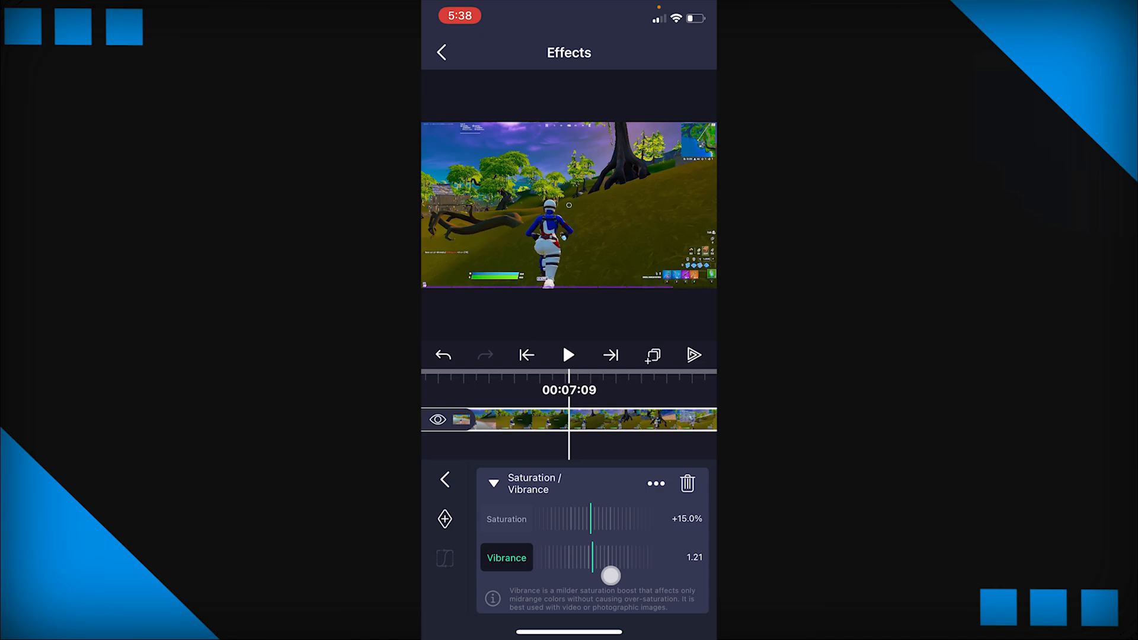
Confirm Sharpen strength at 2.50 and set Vibrance to exactly 1.20.
{"action": "left_click", "coordinate": [441, 52]}
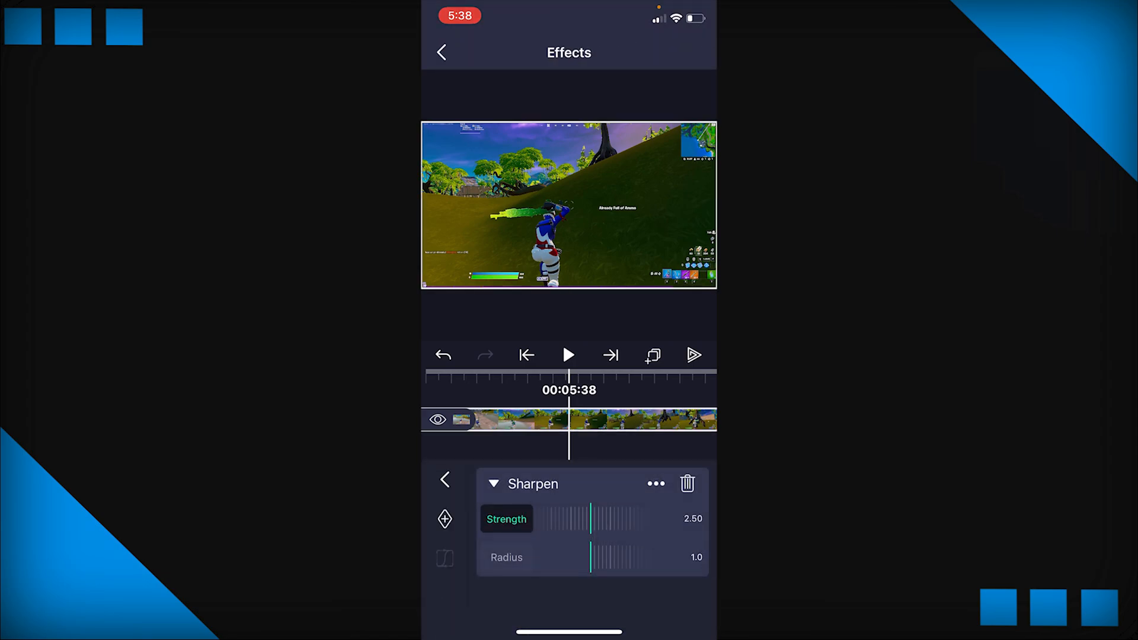
{"action": "left_click", "coordinate": [444, 480]}
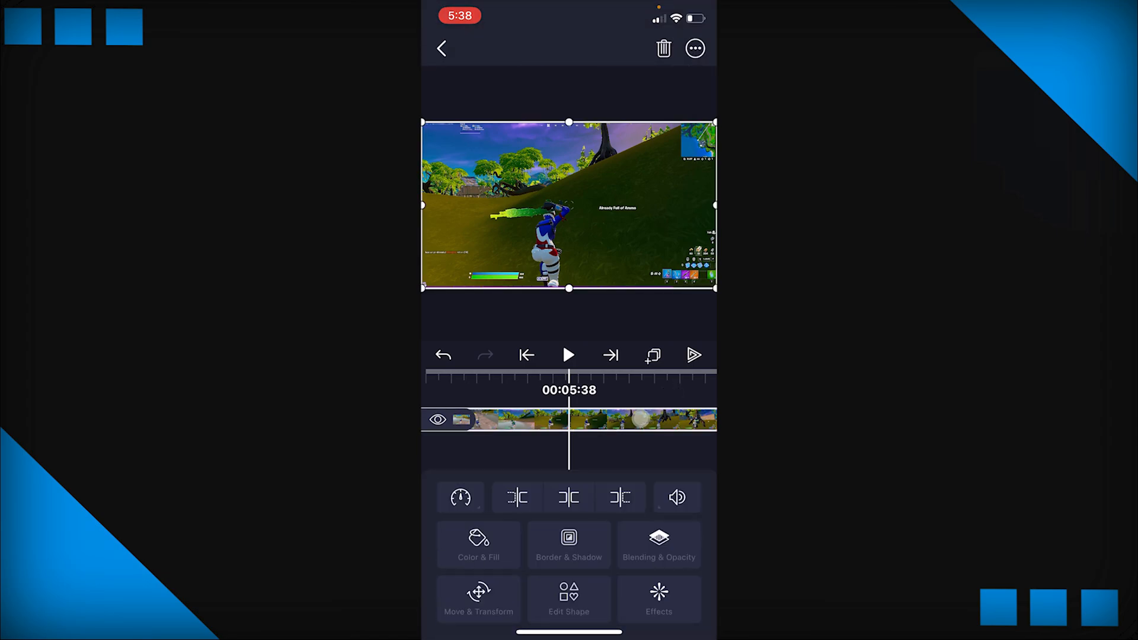
{"action": "left_click", "coordinate": [658, 600]}
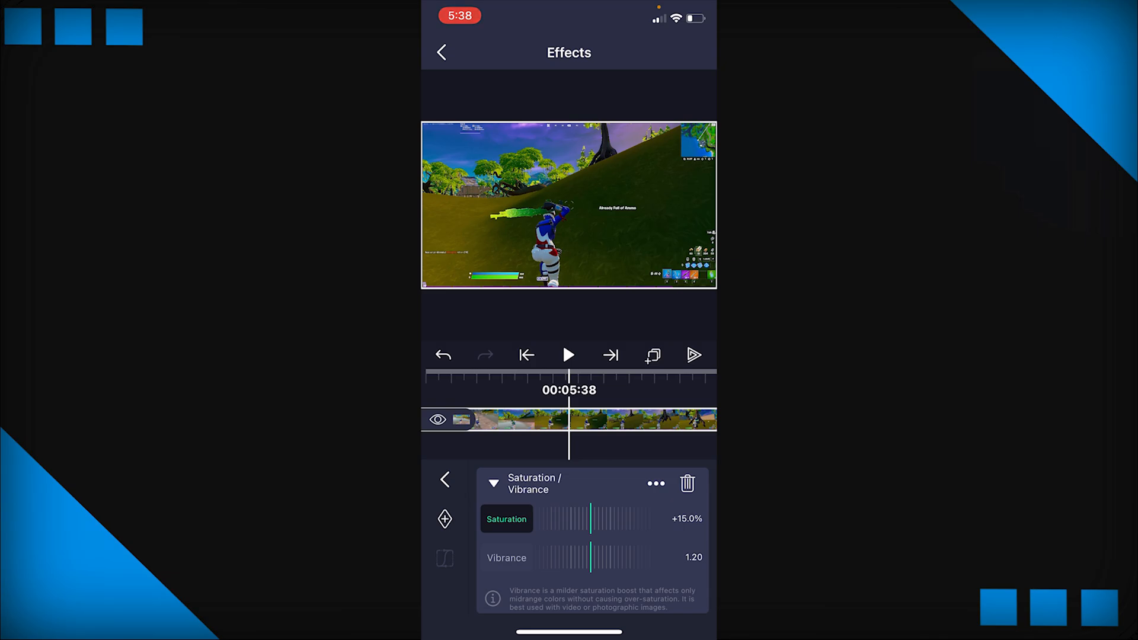
{"action": "left_click", "coordinate": [444, 480]}
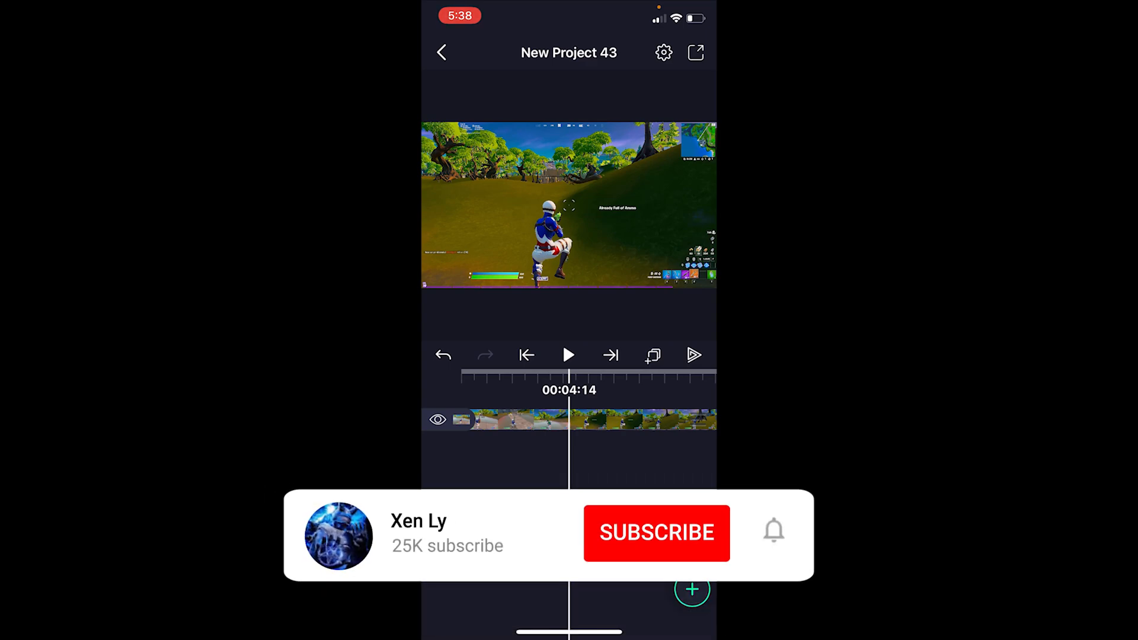
Back out of the effect settings to the New Project 43 timeline view.
{"action": "left_click", "coordinate": [654, 532]}
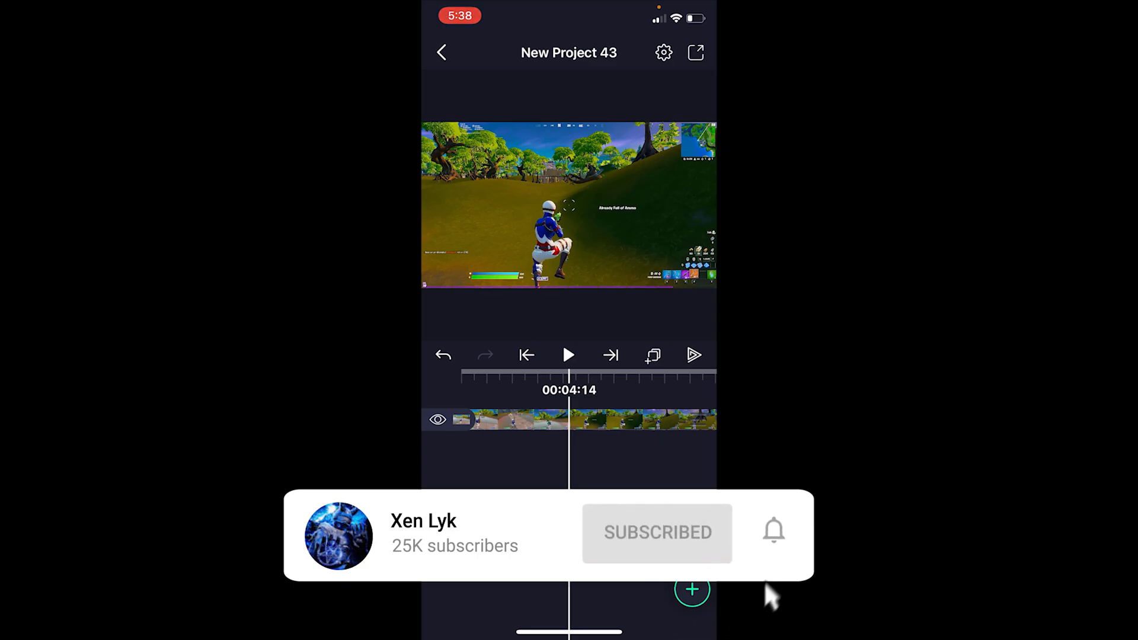